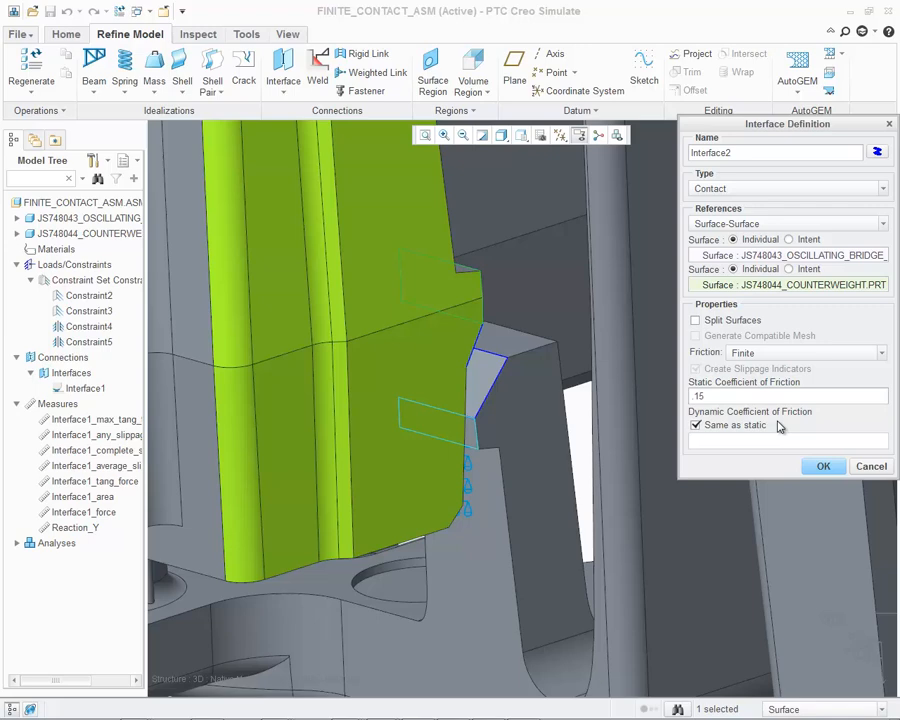
Confirm Interface2 as a finite-friction contact between the bridge and counterweight surfaces.
left_click(824, 466)
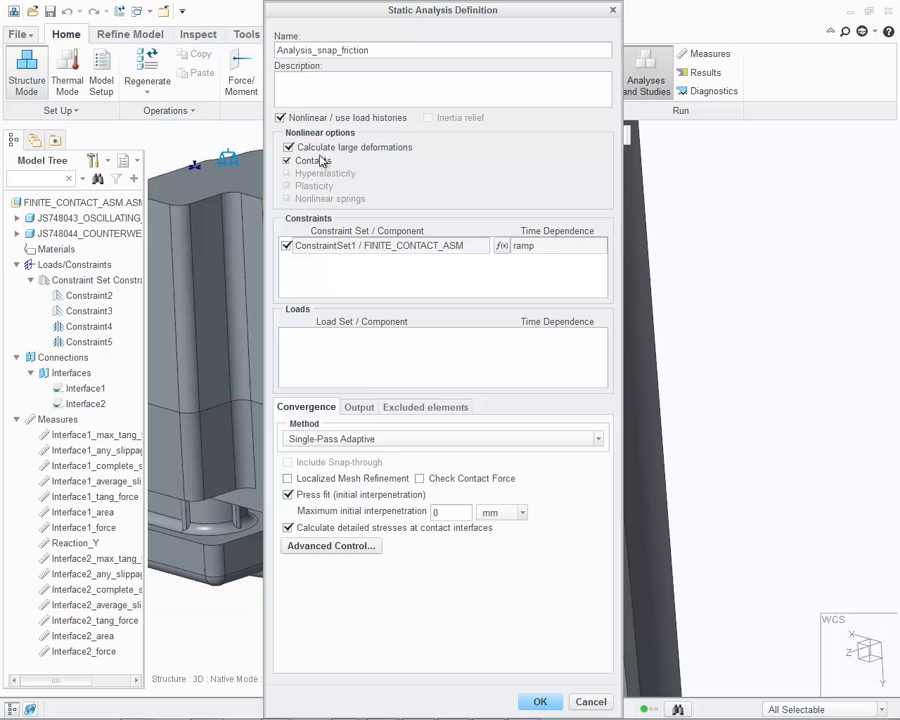
mouse_move(350, 172)
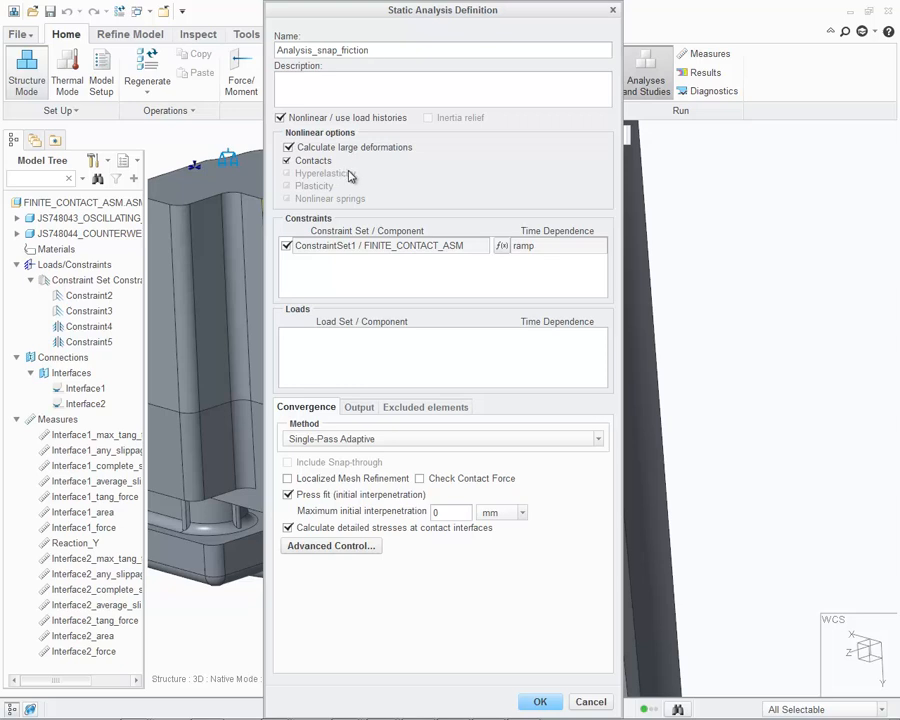
Turn off detailed stress calculation at contact interfaces for Analysis_snap_friction.
left_click(288, 528)
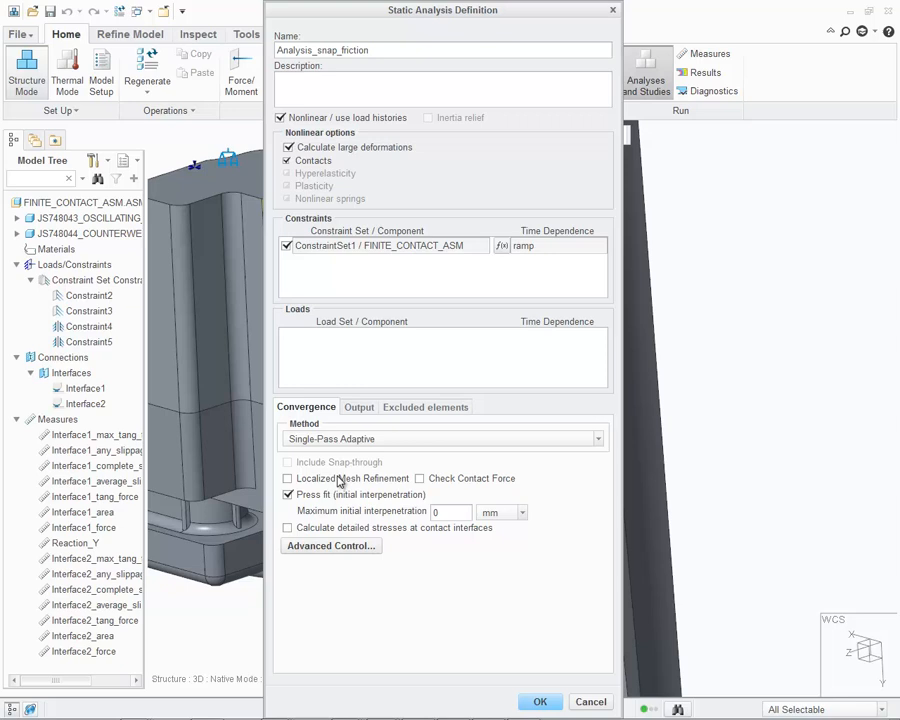